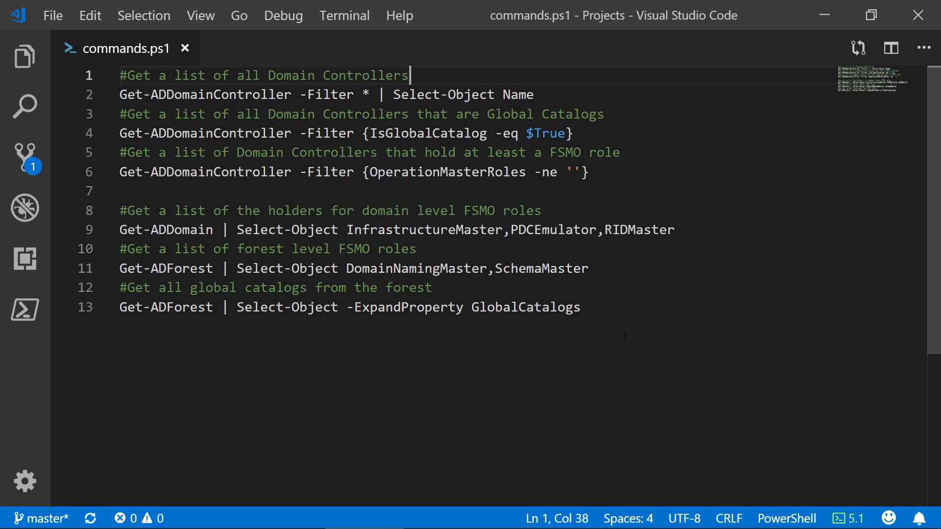
mouse_move(457, 179)
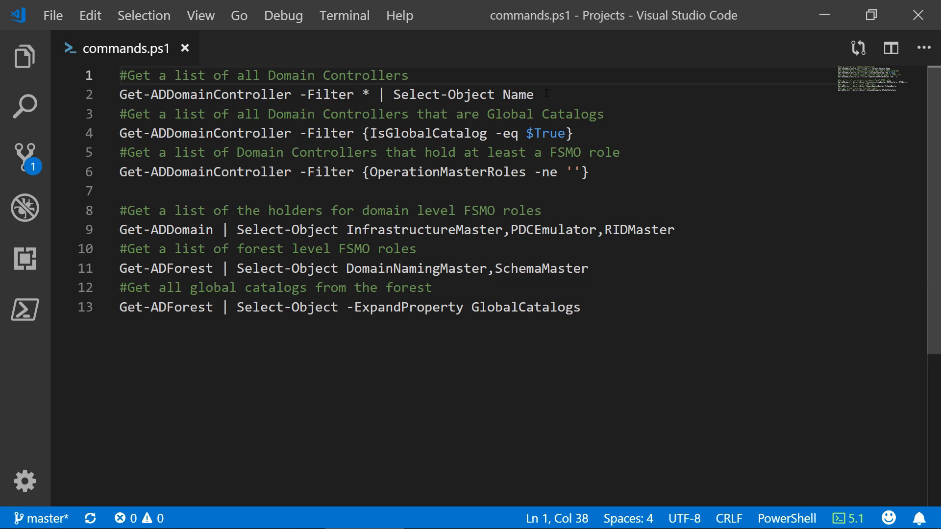
Focus the PowerShell console to list domain controller names LAB-DC02 and LAB-DC01.
left_click(535, 94)
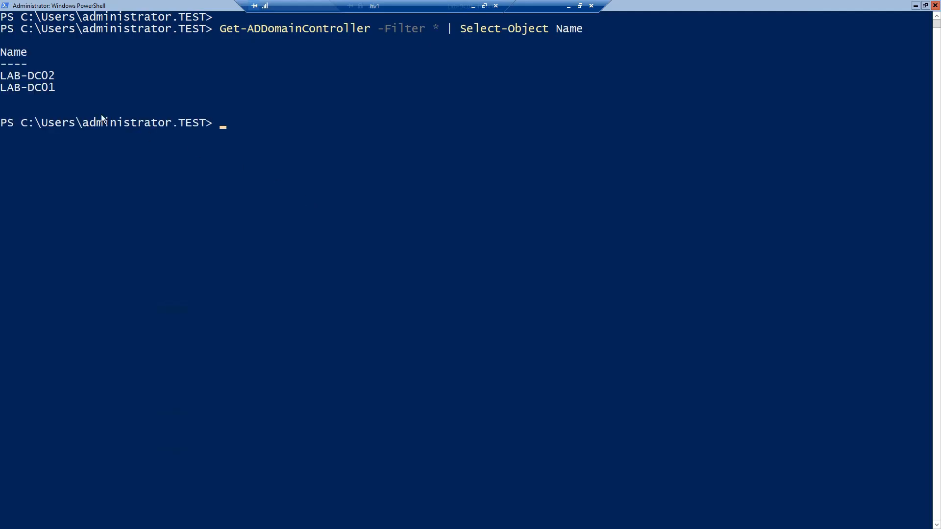
mouse_move(70, 77)
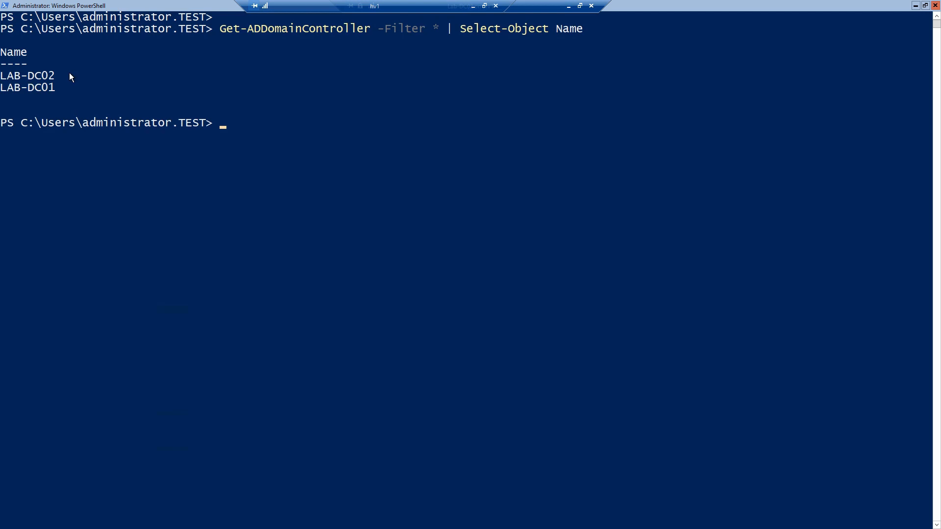
mouse_move(442, 53)
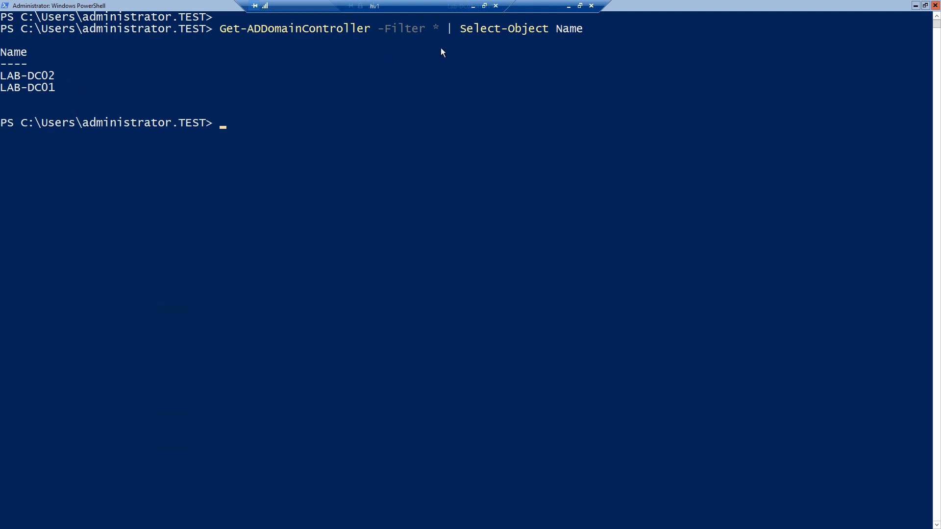
mouse_move(538, 42)
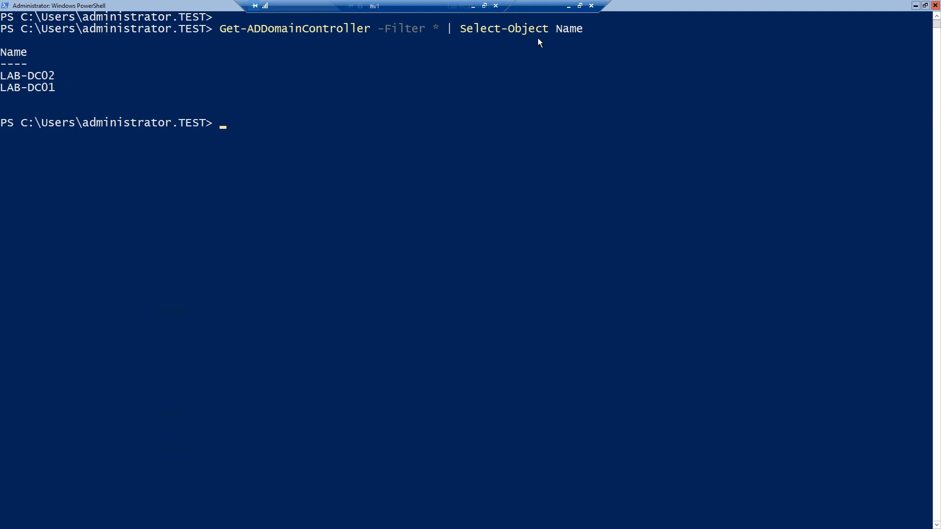
mouse_move(484, 60)
type("Get-ADDomainController -Filter {IsGlobalCatalog -eq $True}")
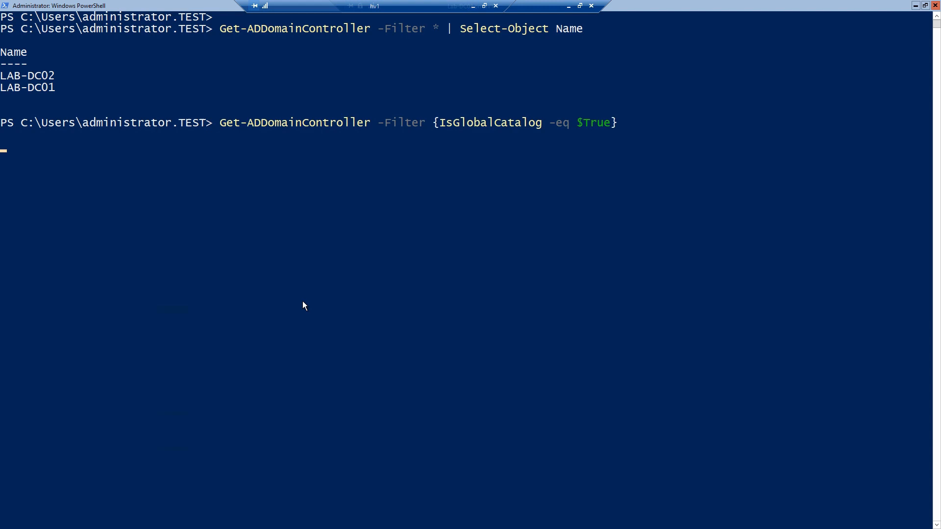
Run the IsGlobalCatalog domain controller query and scroll through details for LAB-DC02 and LAB-DC01.
key("Return")
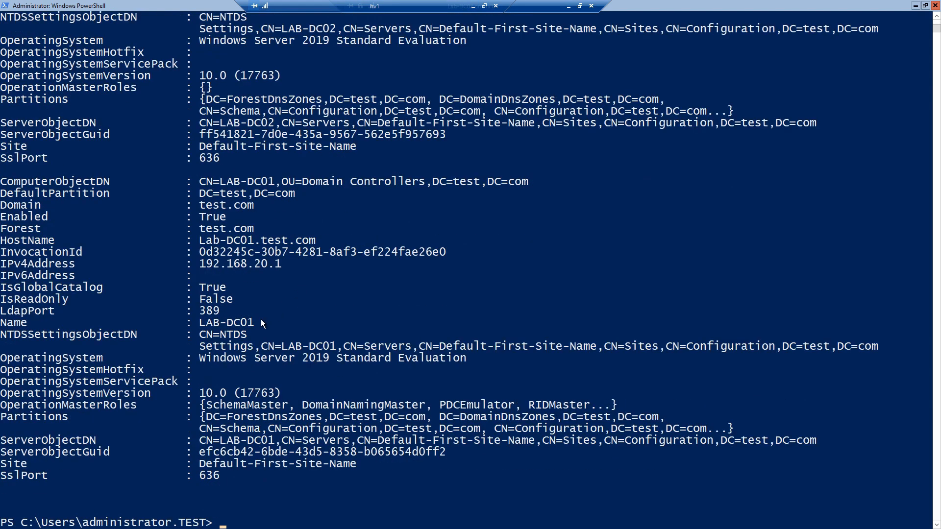
key("Return")
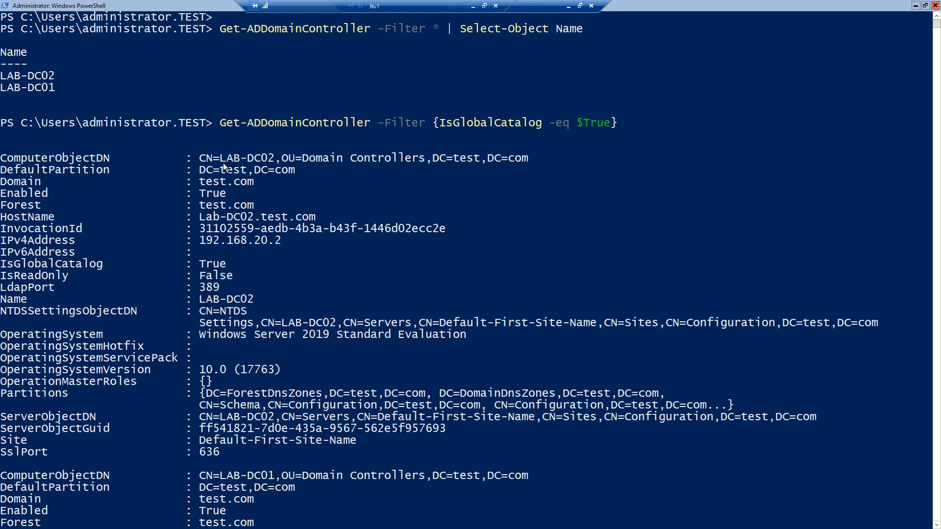
mouse_move(267, 161)
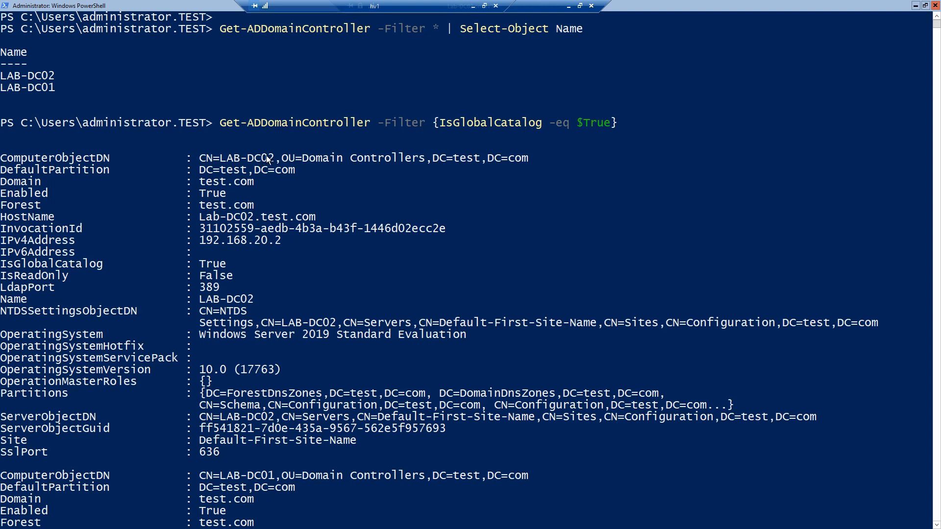
scroll("down", 3)
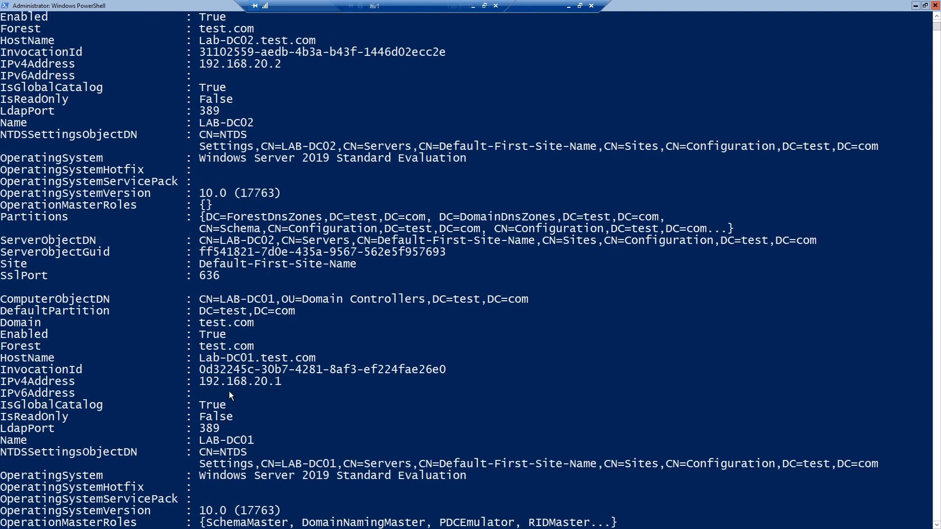
mouse_move(267, 303)
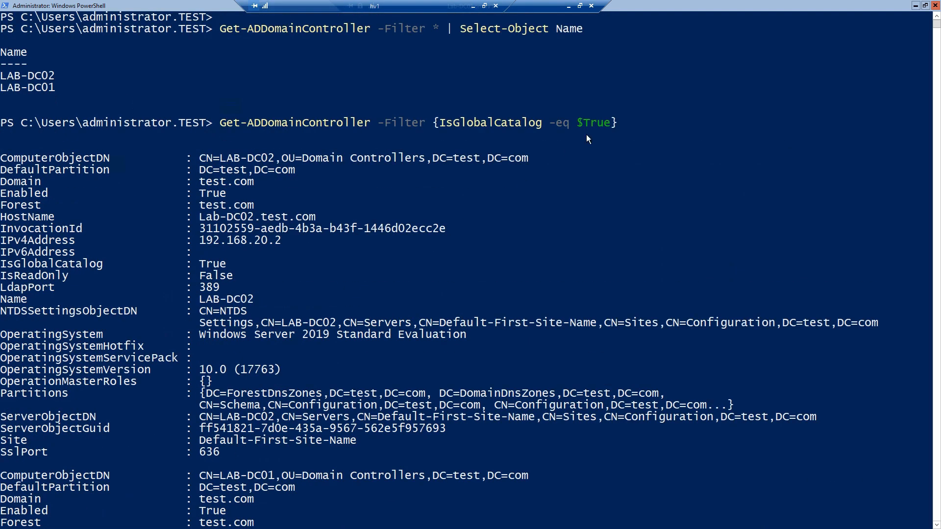
mouse_move(484, 219)
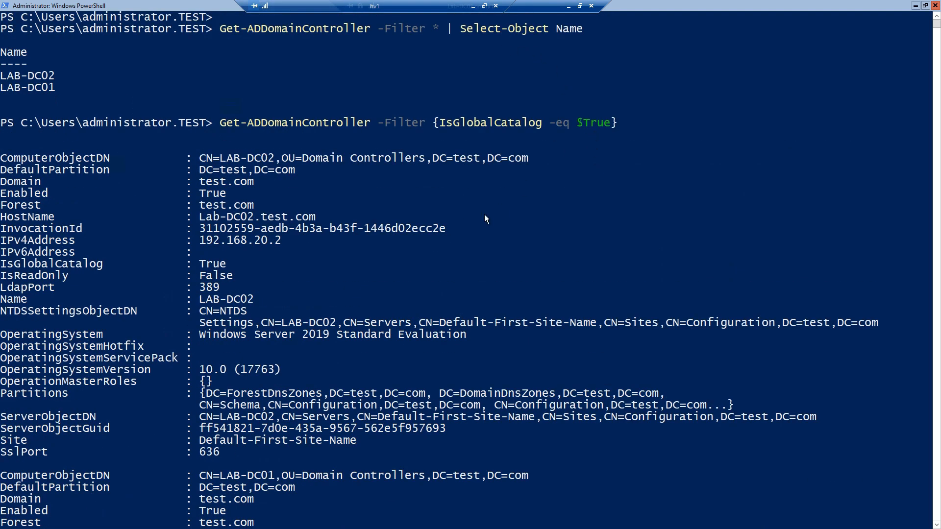
scroll("down", 3)
type("Get-ADDomainController -Filter {OperationMasterRoles -ne ''}")
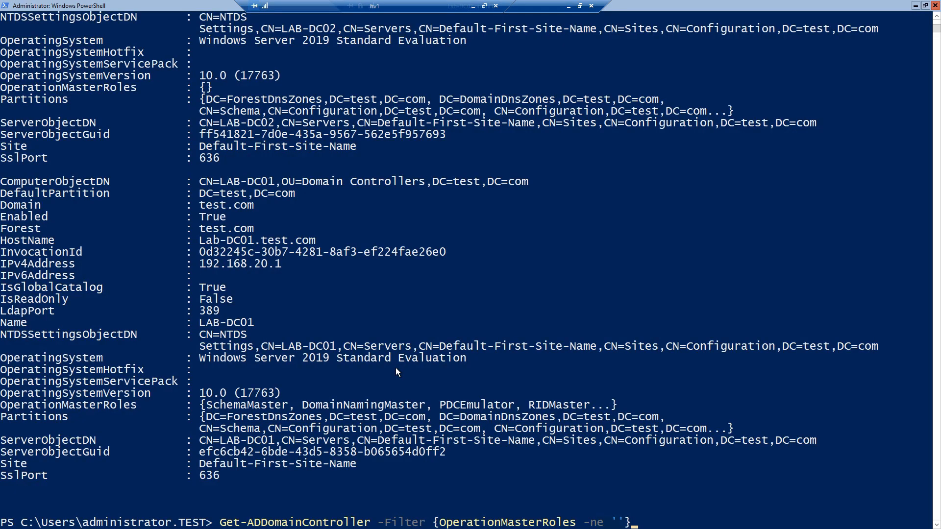
Run the OperationMasterRoles -ne '' query, returning only LAB-DC01.
key("Return")
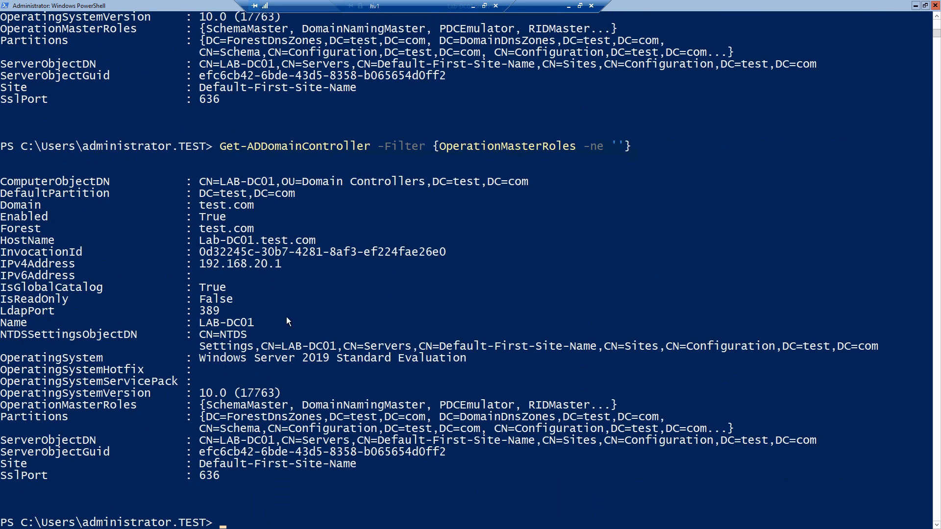
mouse_move(262, 192)
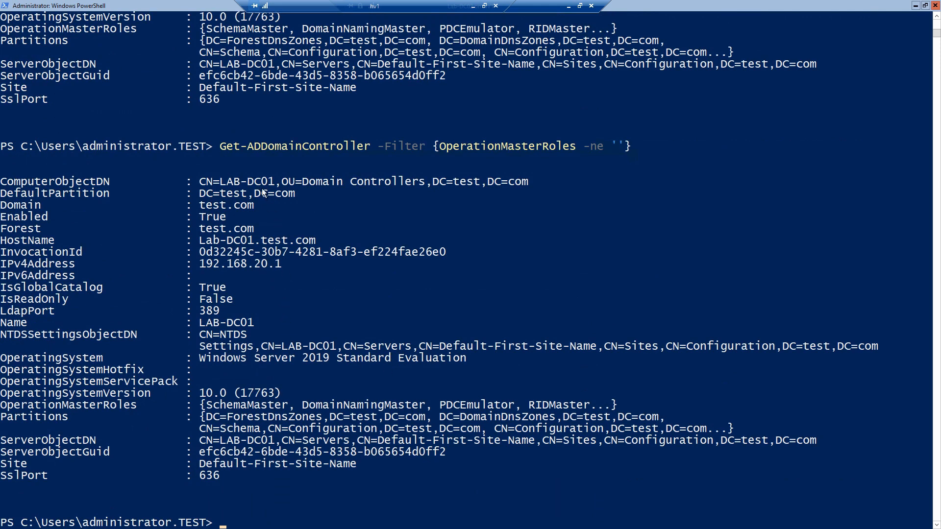
mouse_move(272, 359)
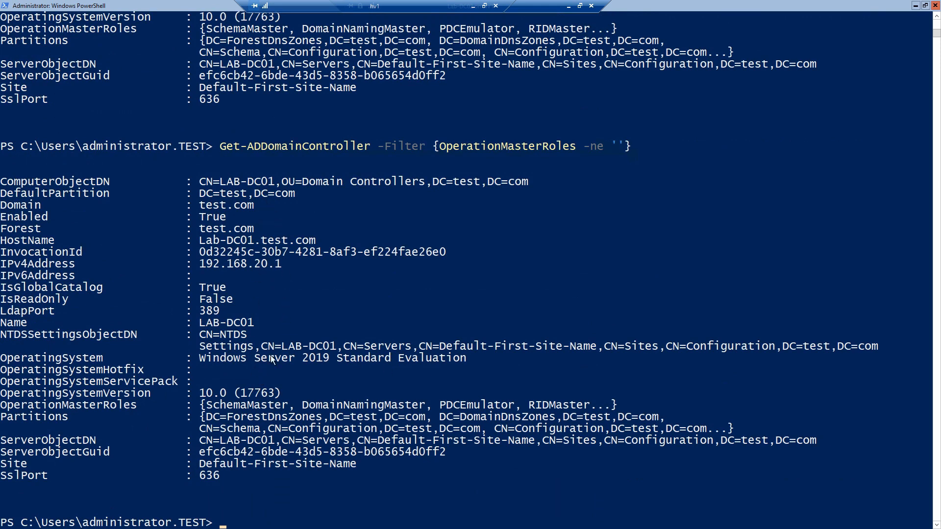
mouse_move(279, 335)
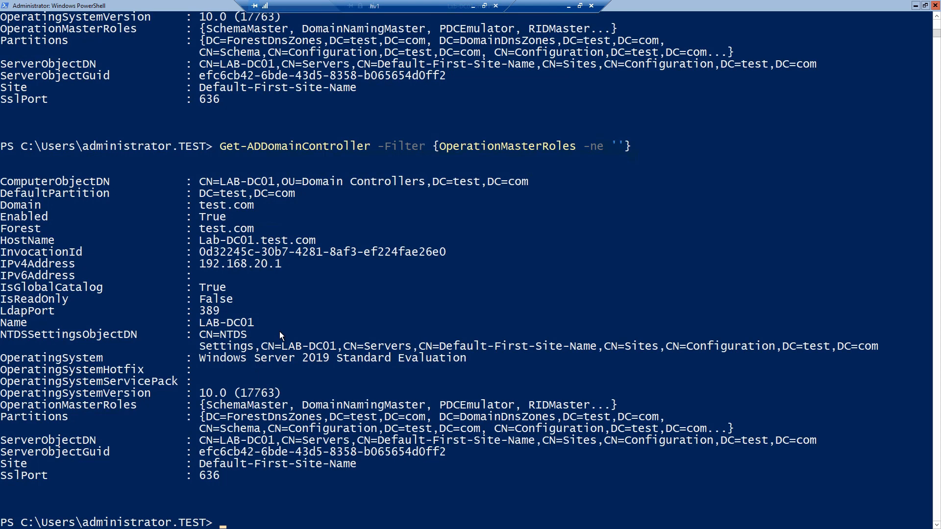
mouse_move(353, 230)
type("Get-ADDomain | Select-Object InfrastructureMaster,PDCEmulator,RIDMaster")
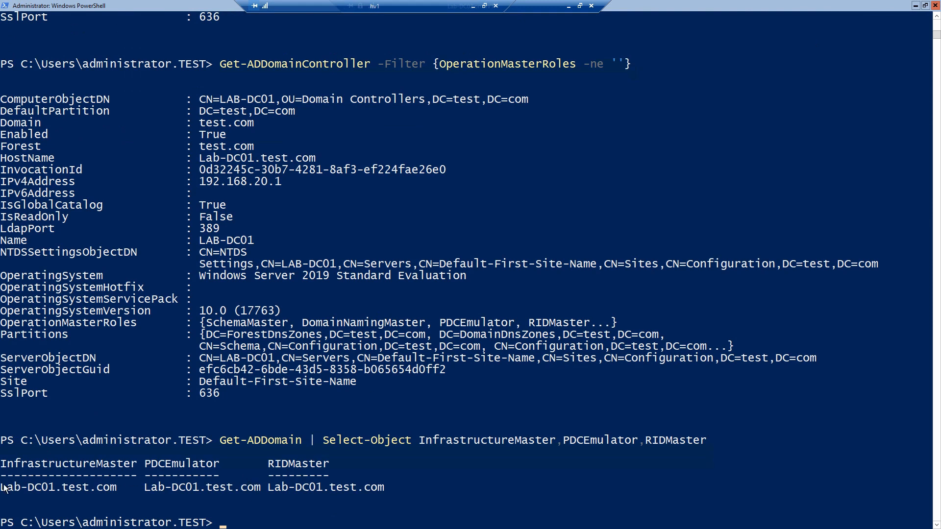
mouse_move(239, 510)
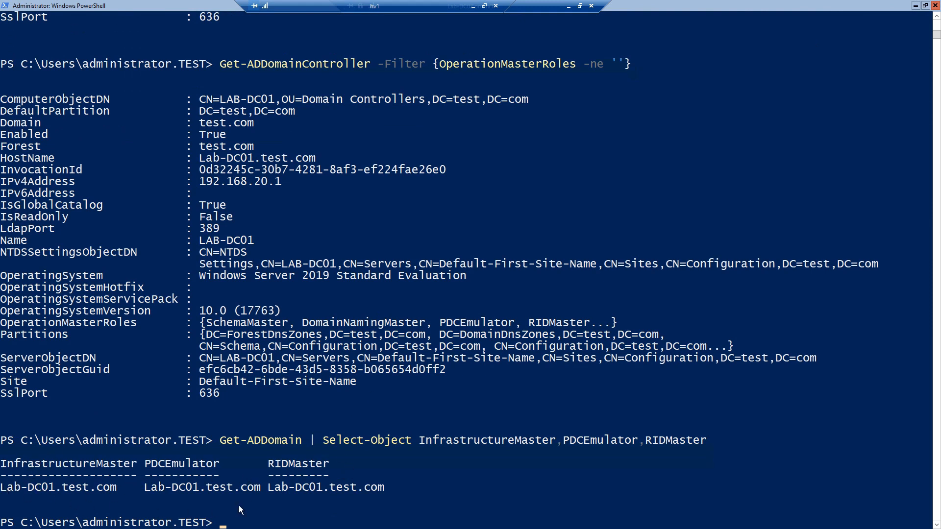
mouse_move(3, 460)
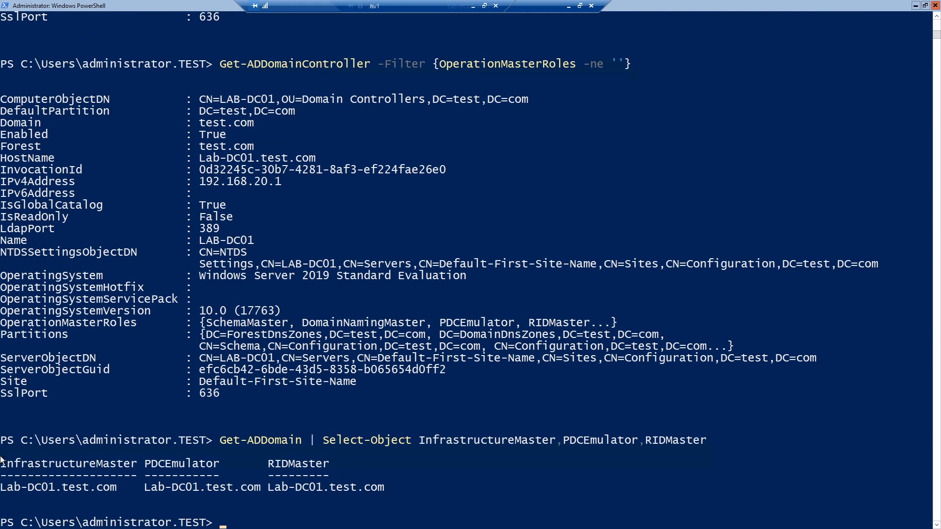
mouse_move(19, 499)
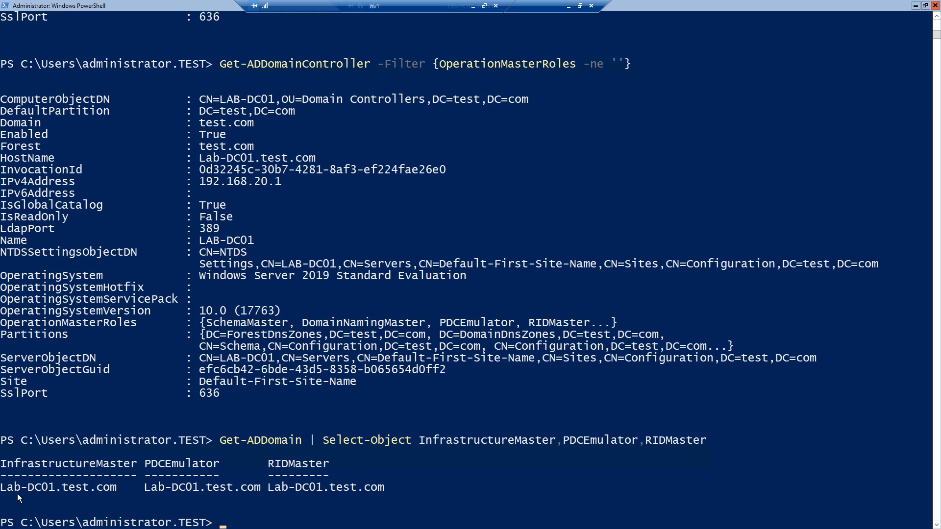
mouse_move(342, 498)
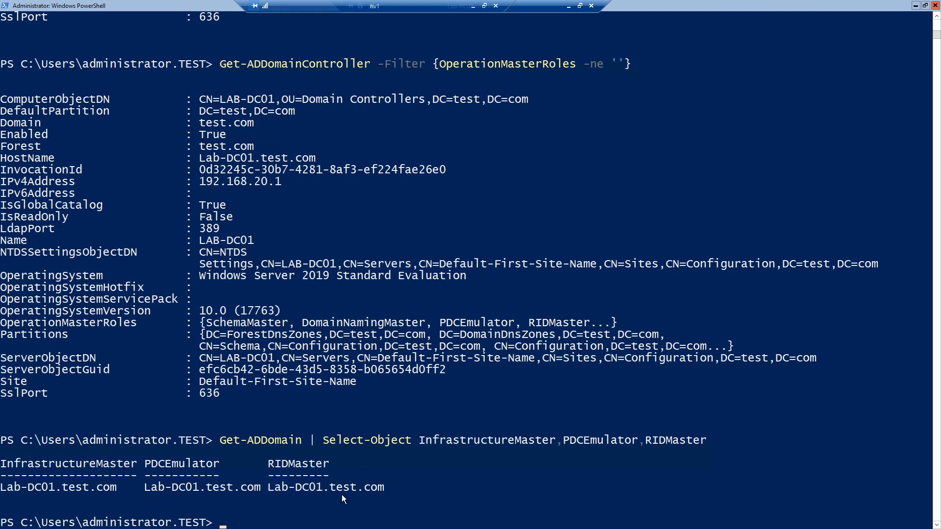
mouse_move(412, 46)
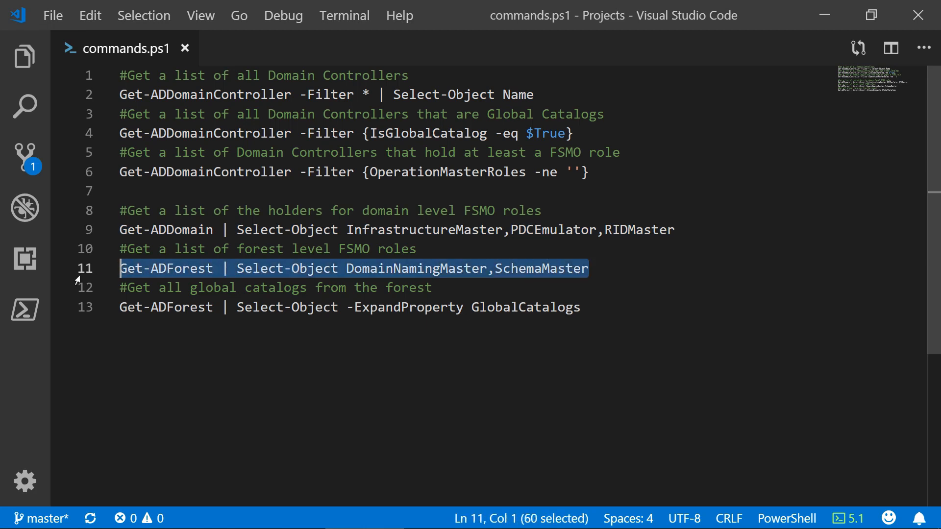
mouse_move(99, 287)
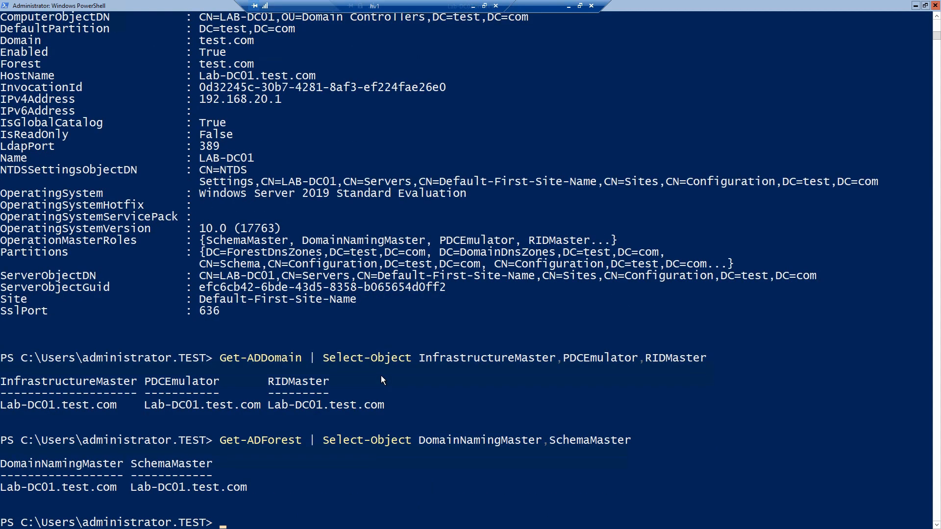
mouse_move(150, 490)
type("Get-ADForest | Select-Object -ExpandProperty GlobalCatalogs")
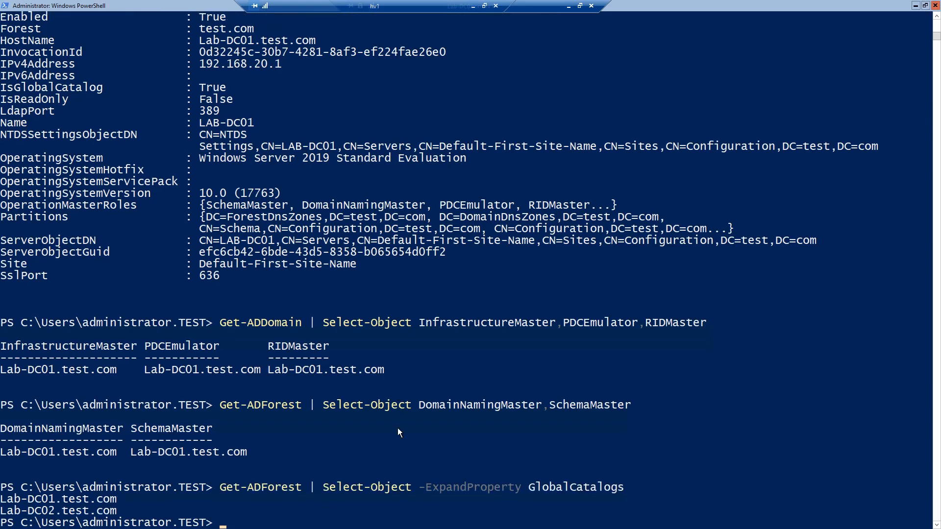
mouse_move(71, 516)
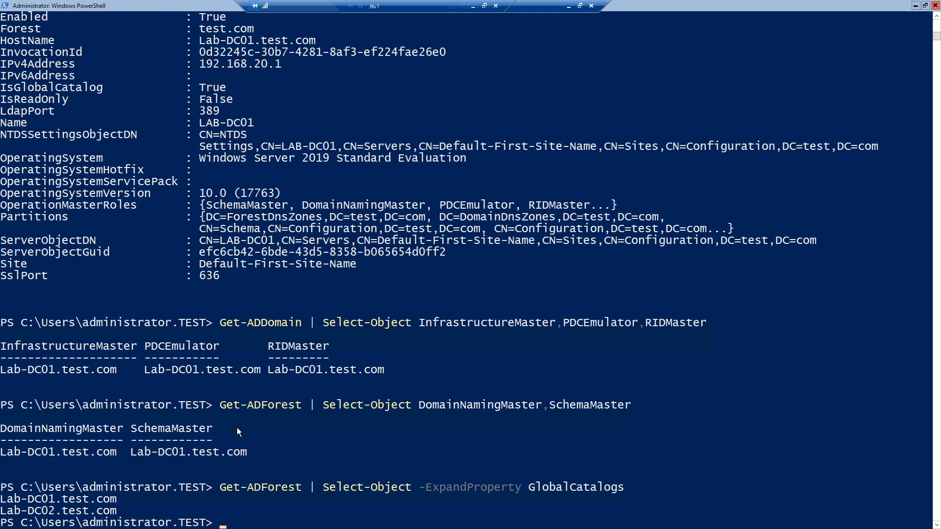
mouse_move(265, 441)
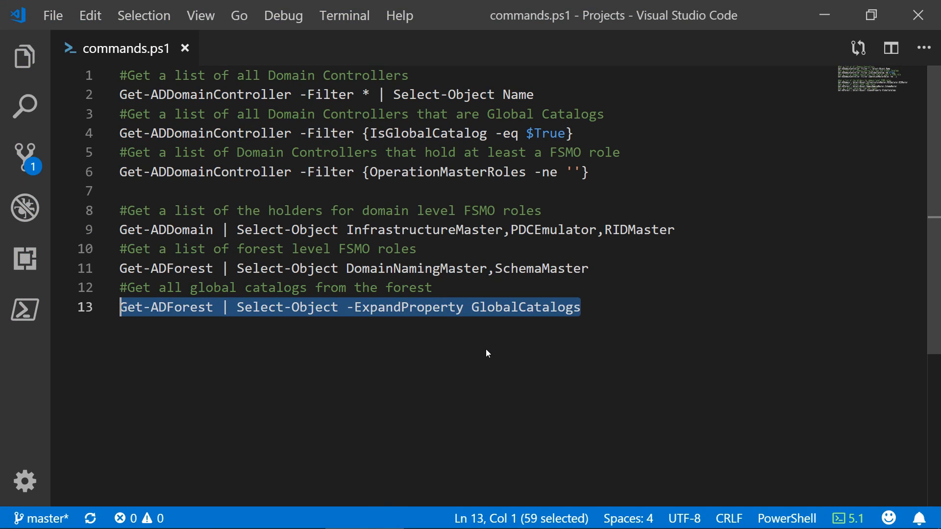
mouse_move(508, 339)
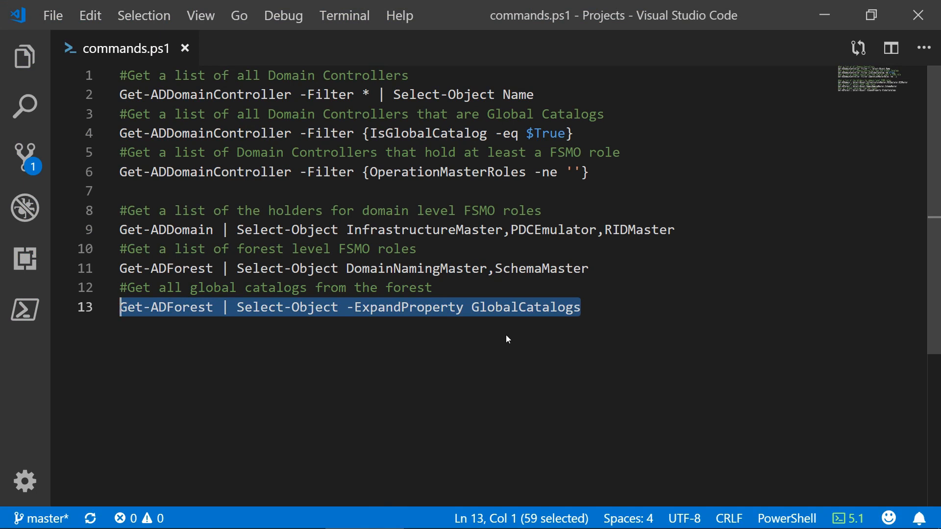
mouse_move(526, 323)
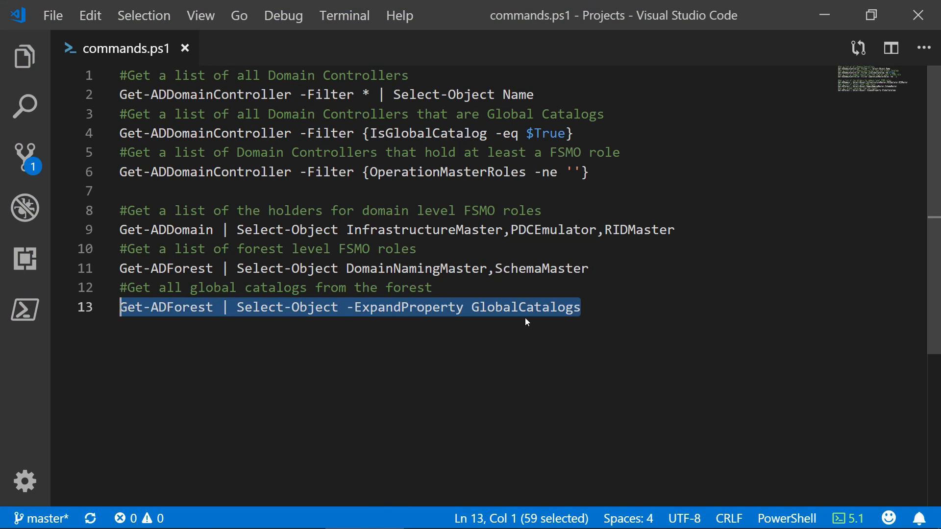